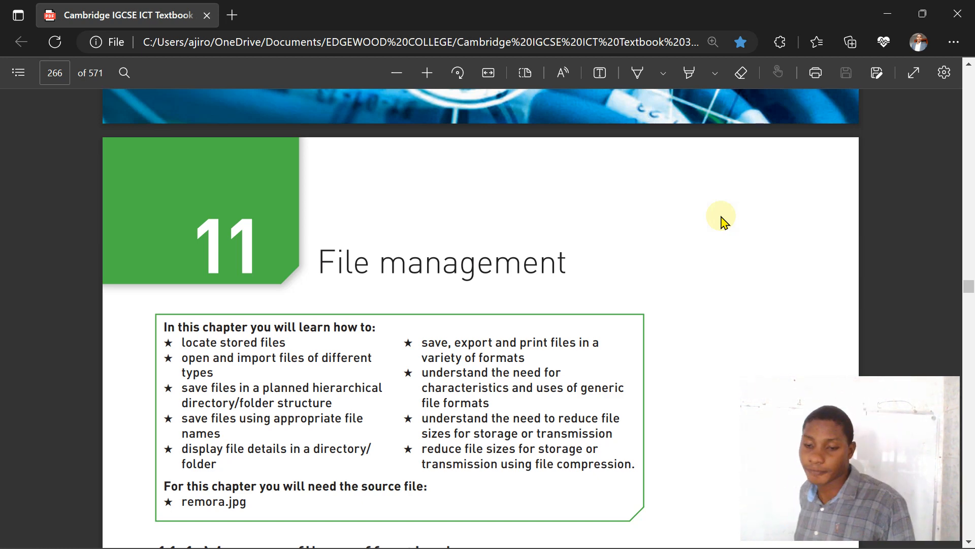
Step: Scroll page 266 past the chapter objectives to section 11.1.1 Manage files
scroll("down", 3)
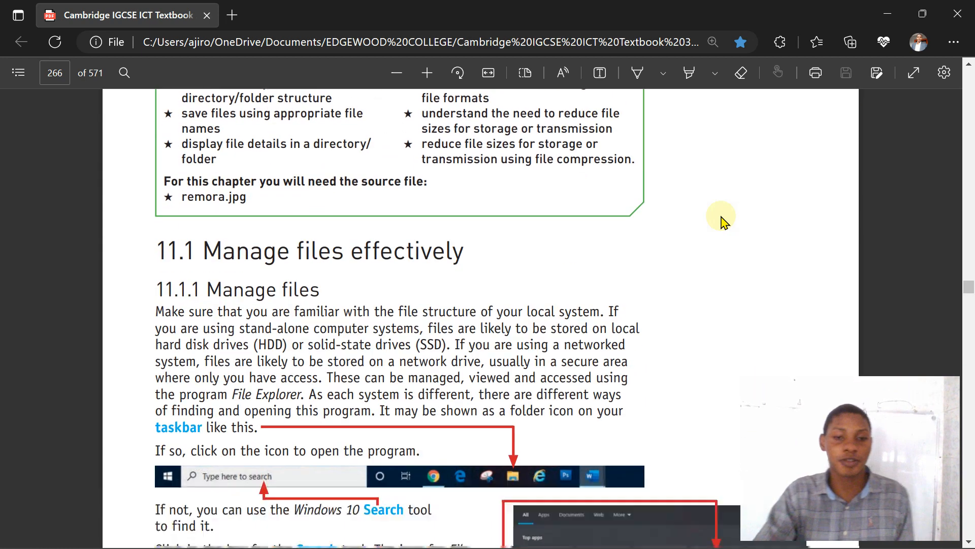
scroll("down", 3)
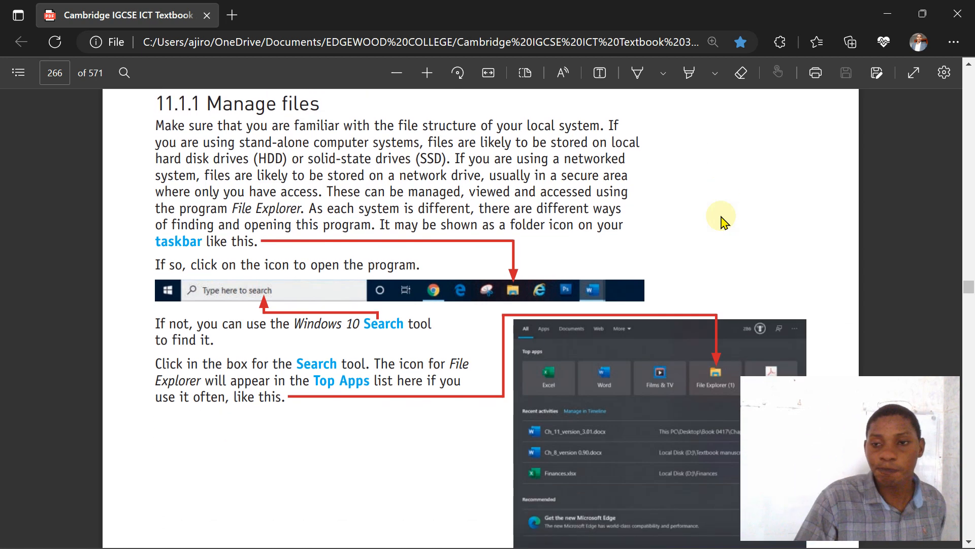
Step: Scroll through Locate stored files to page 268's 'Open and import stored files'
scroll("down", 3)
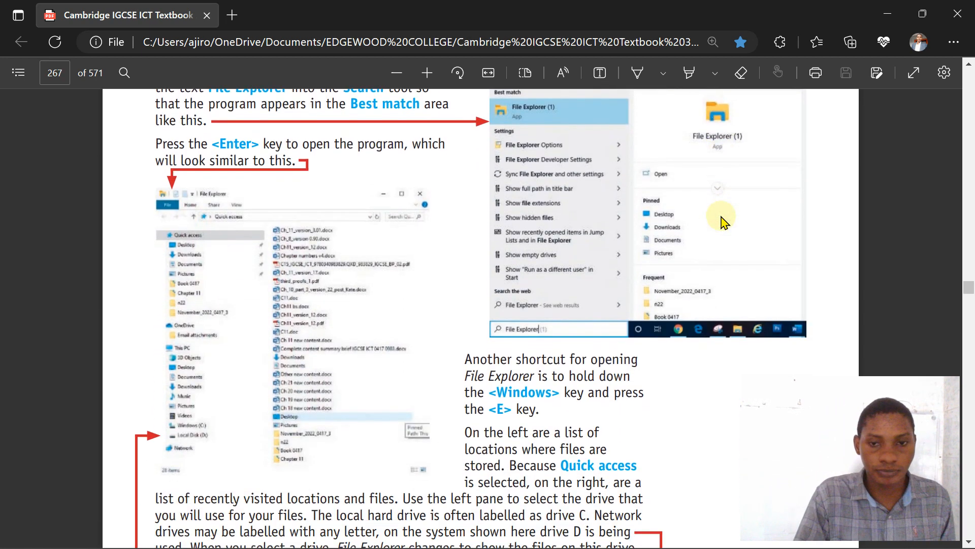
scroll("down", 3)
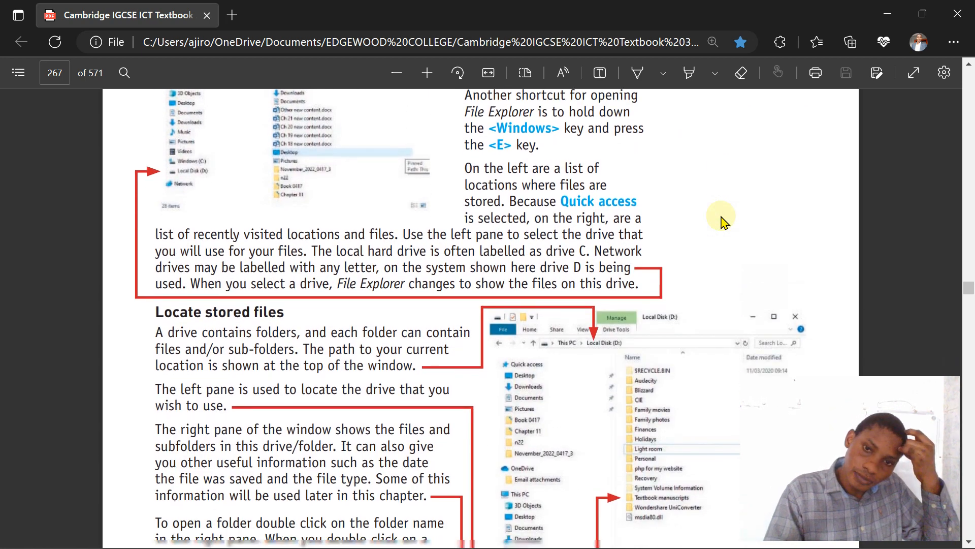
scroll("down", 3)
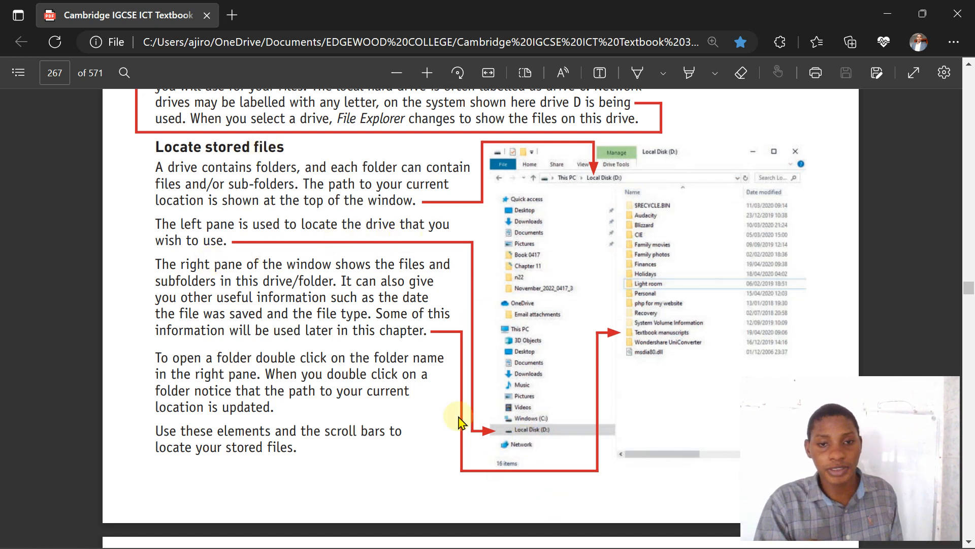
mouse_move(565, 339)
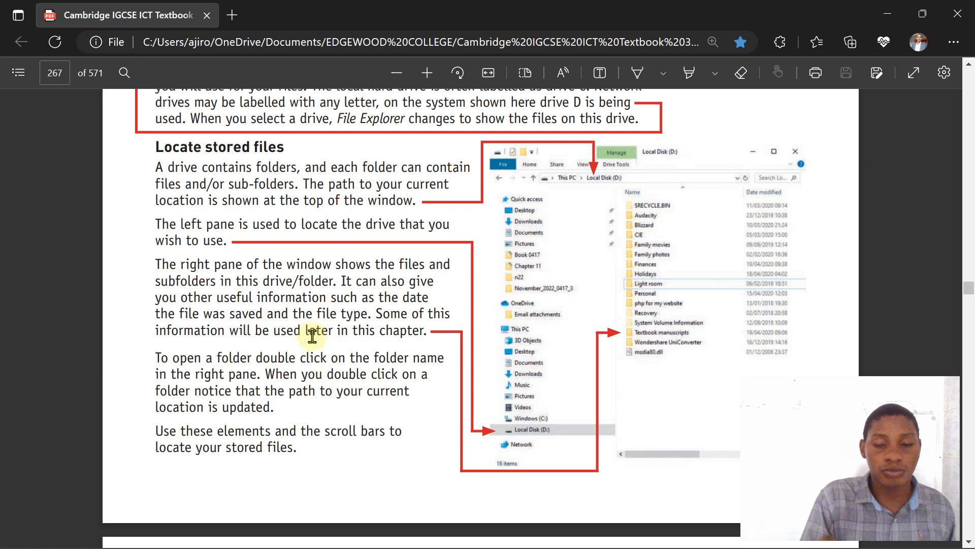
mouse_move(271, 346)
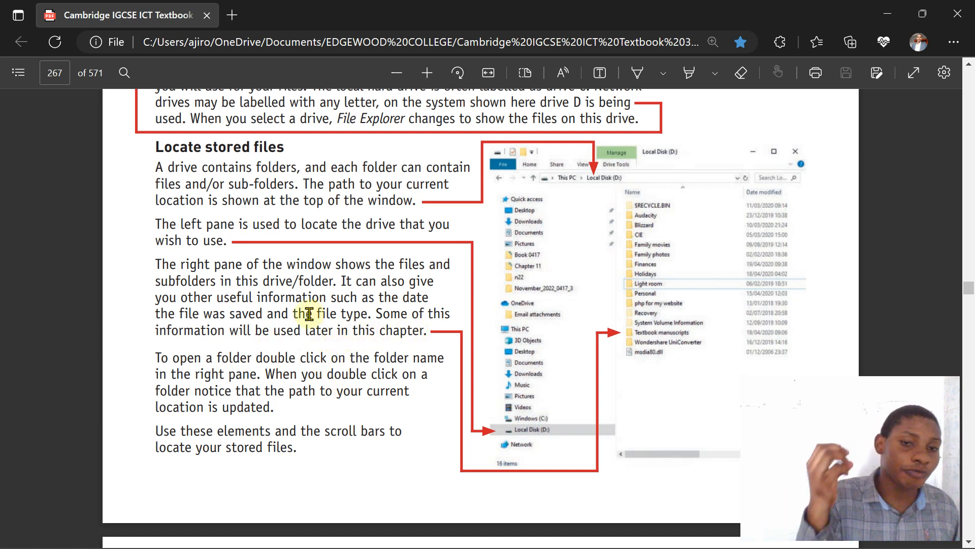
scroll("down", 3)
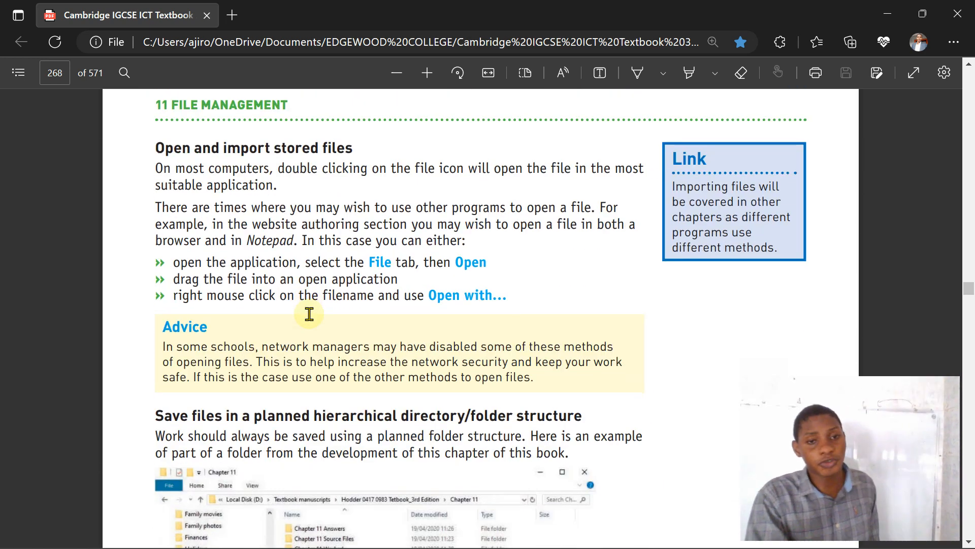
Step: Scroll past Tasks 11a and 11b to page 270's Date created and Dimensions steps
scroll("down", 3)
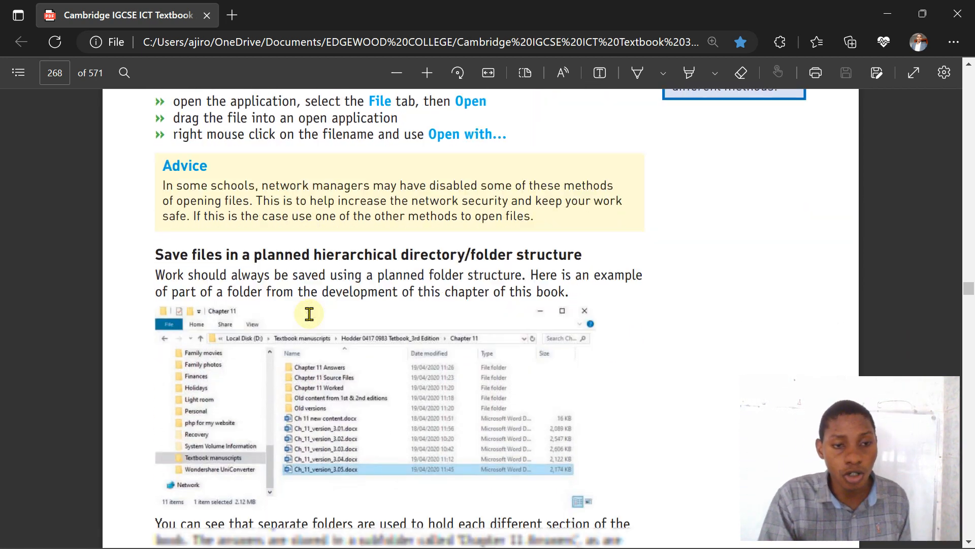
scroll("down", 3)
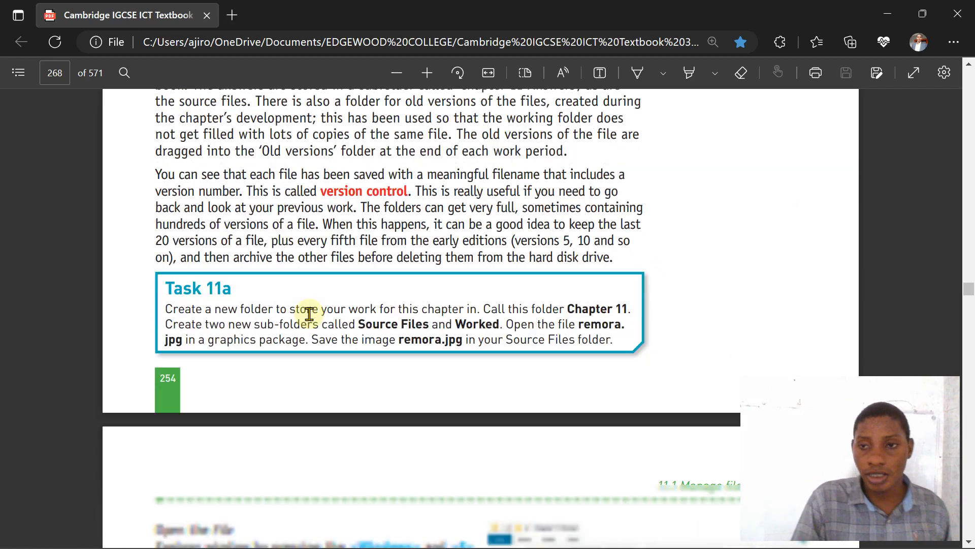
scroll("down", 3)
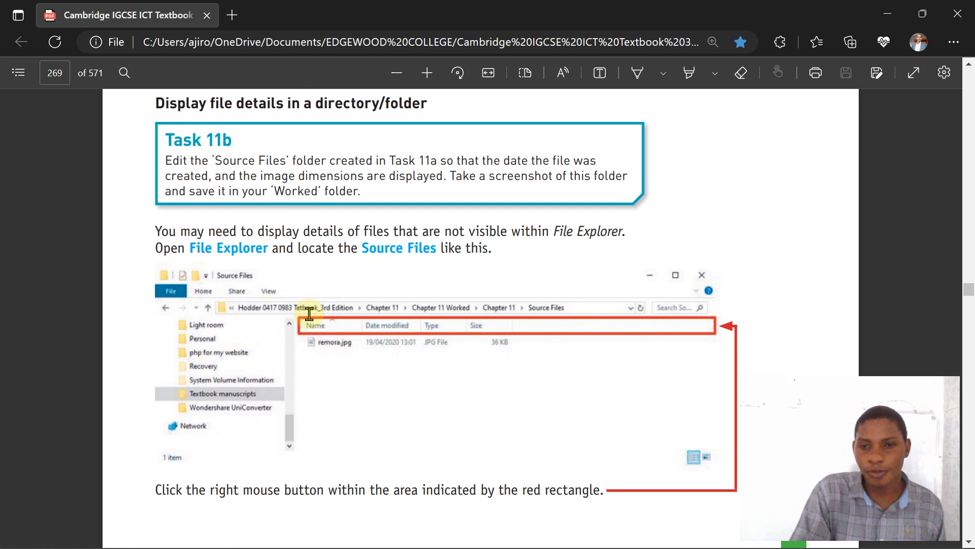
scroll("down", 3)
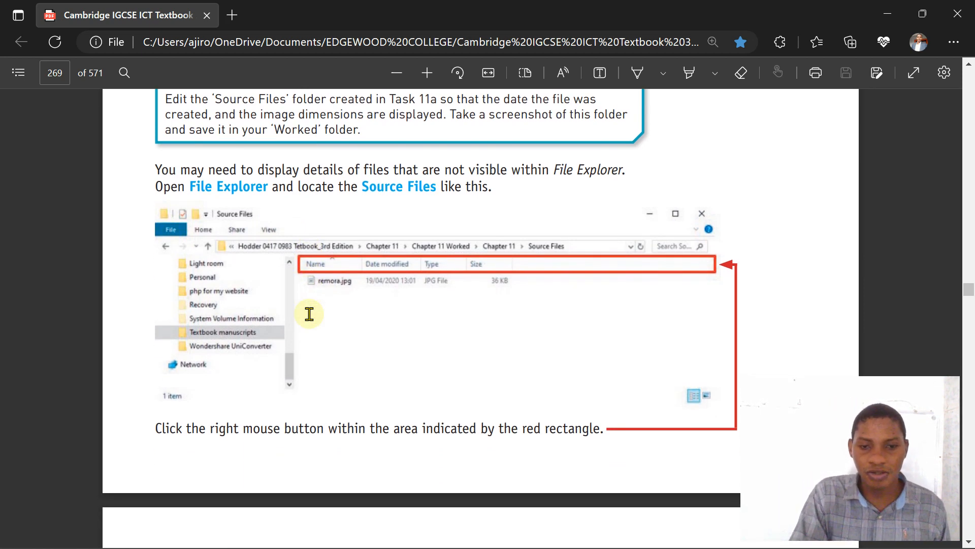
scroll("down", 3)
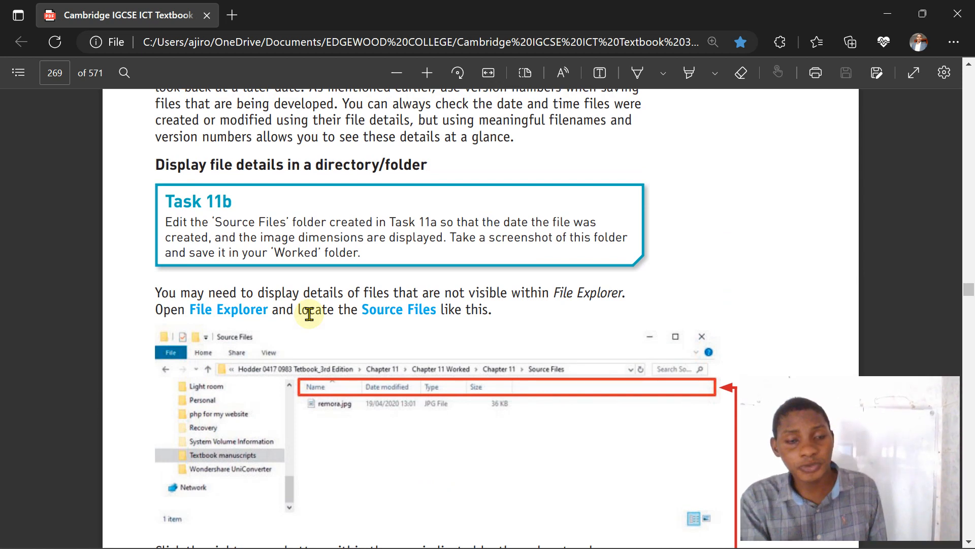
scroll("down", 3)
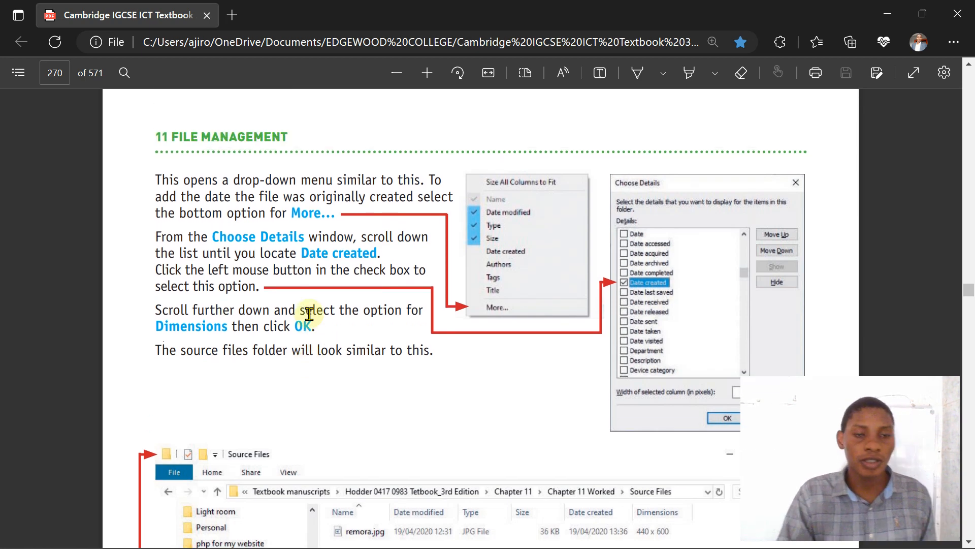
scroll("down", 3)
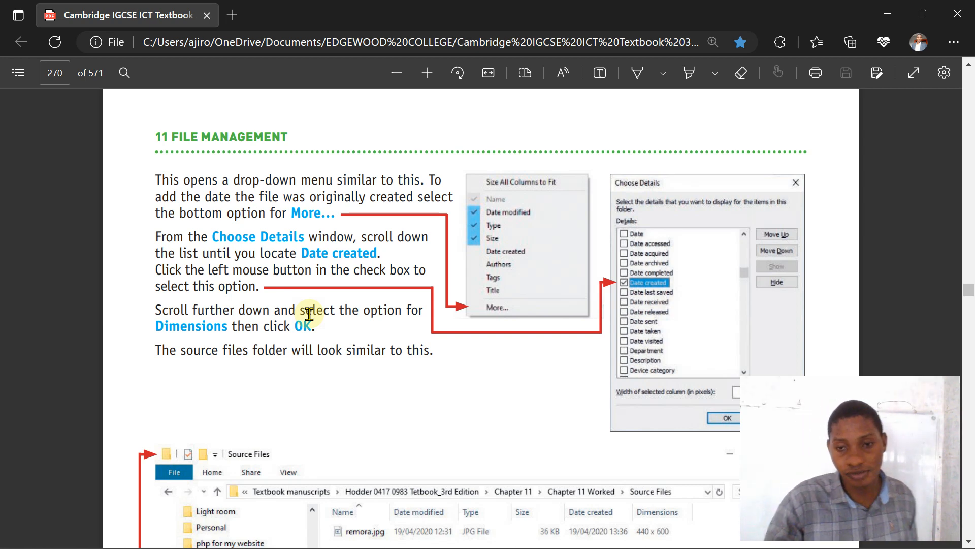
scroll("down", 3)
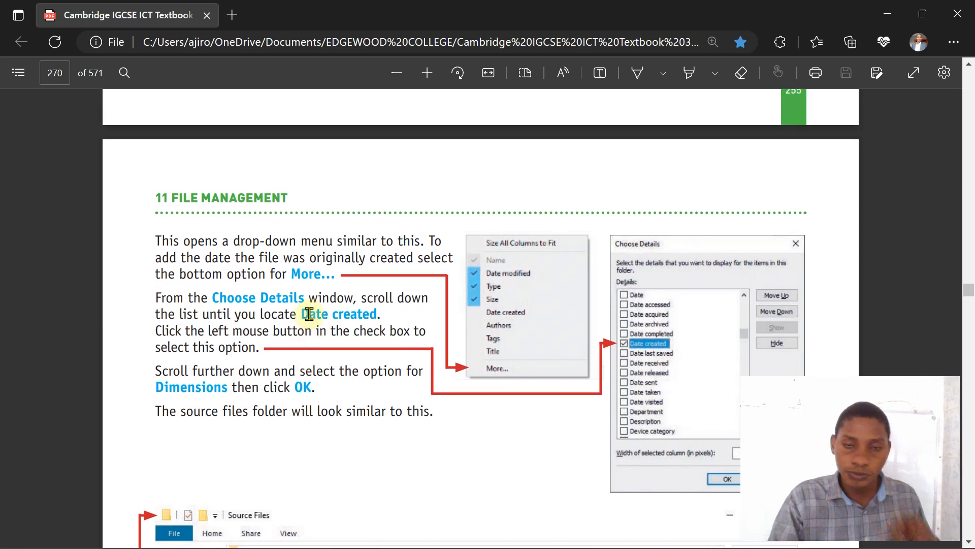
Step: Return to the Task 11b instructions, then bring up File Explorer at Home
scroll("up", 3)
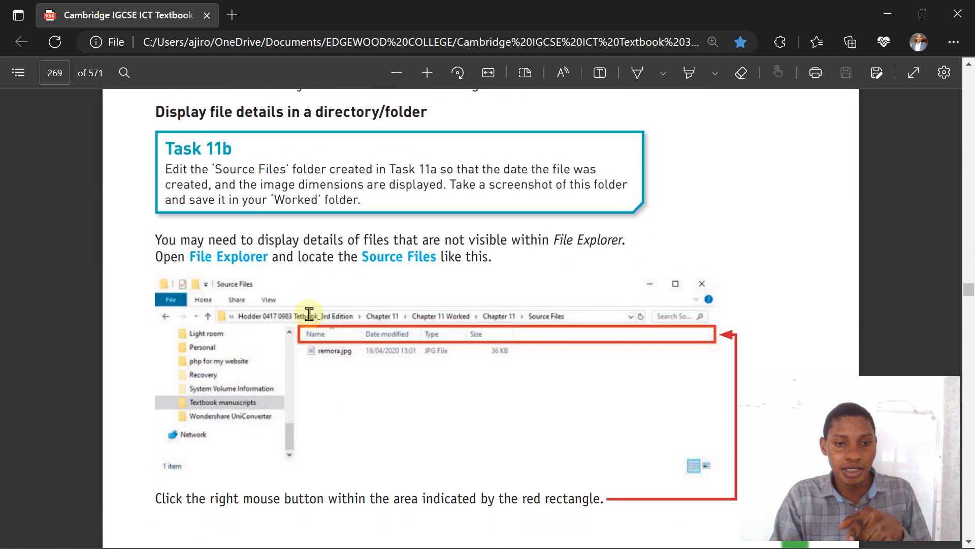
scroll("down", 3)
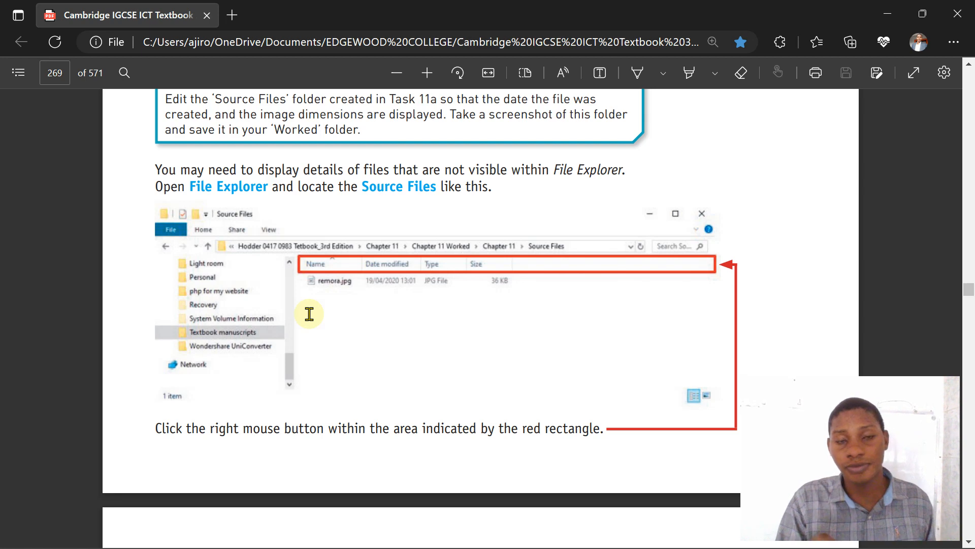
mouse_move(435, 537)
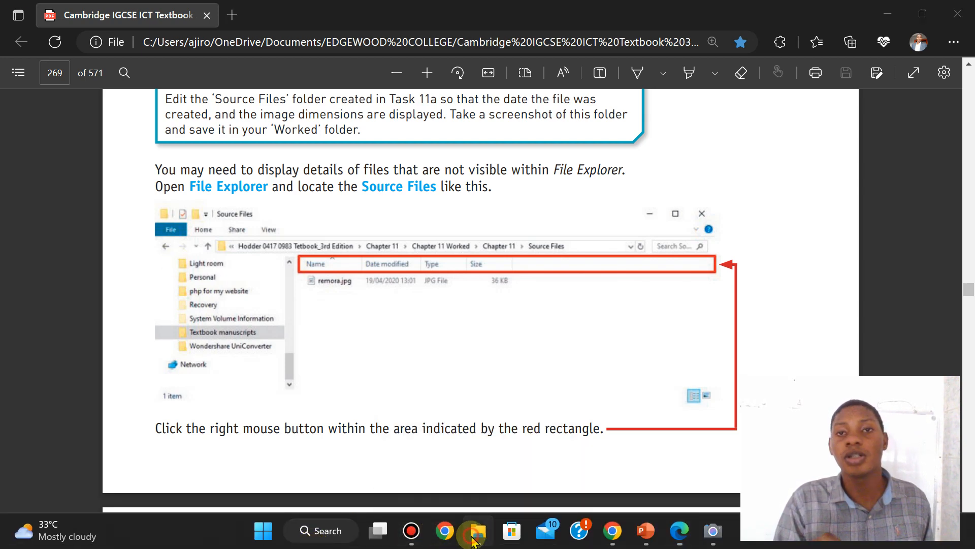
left_click(476, 530)
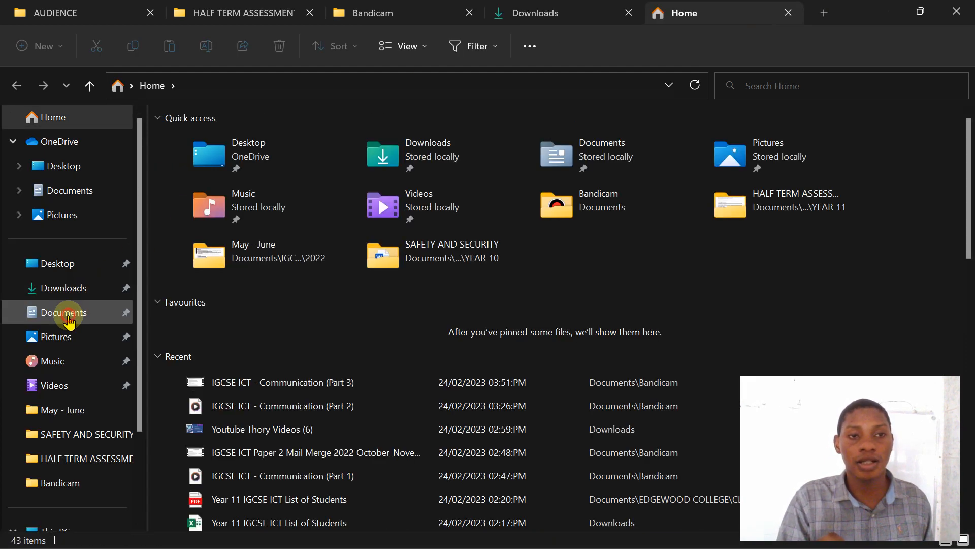
Step: Browse Documents > Information and Communication Technology (0417) > 2022 > Oct - Nov > 0417_w22_sf_03 > n22
left_click(67, 311)
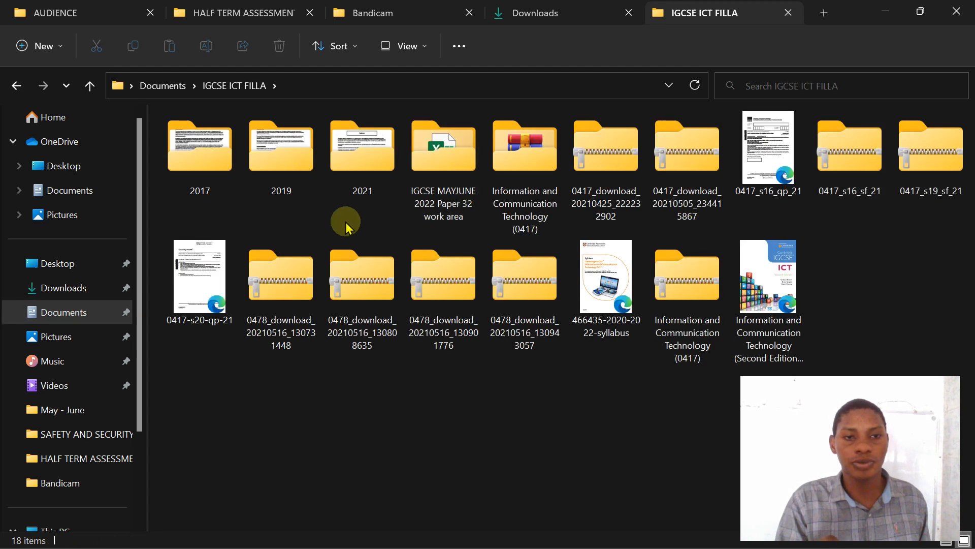
double_click(524, 146)
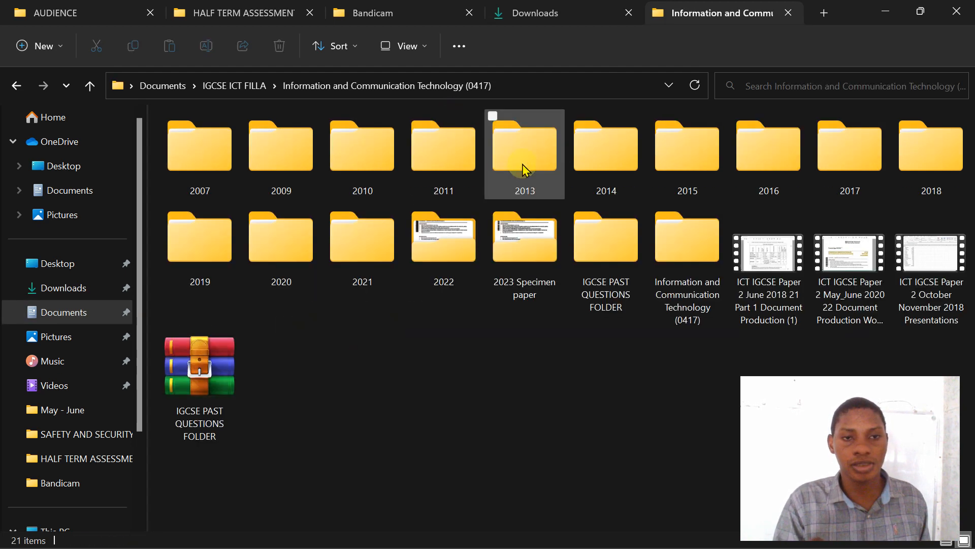
left_click(443, 243)
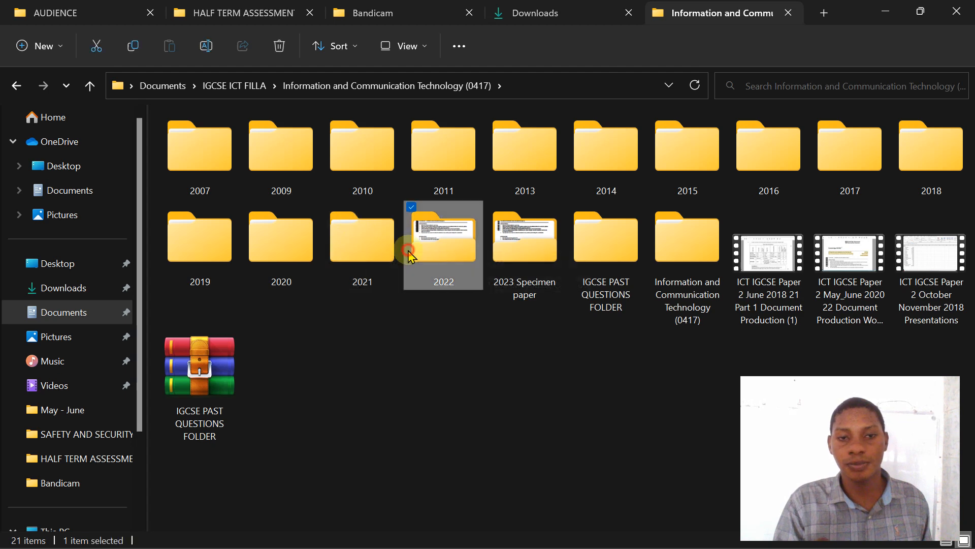
double_click(443, 236)
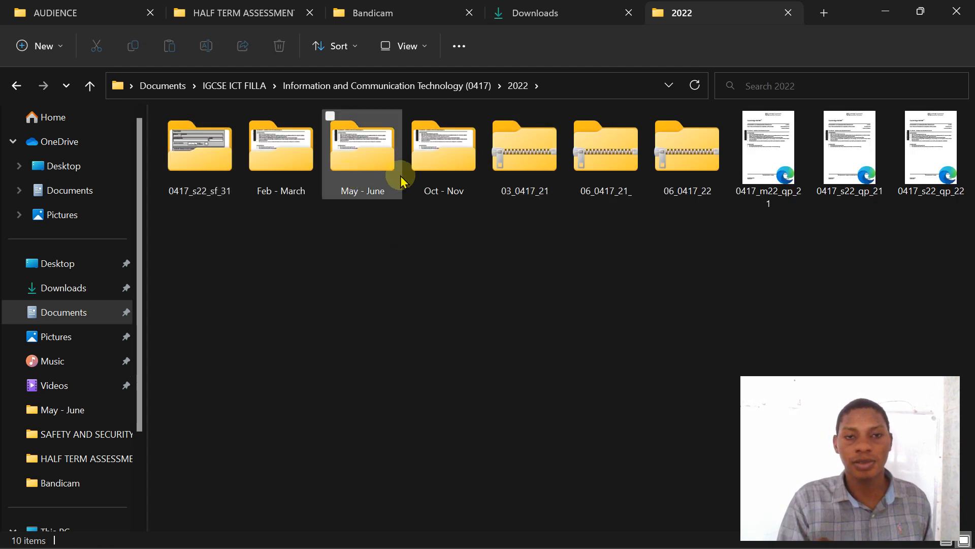
double_click(443, 146)
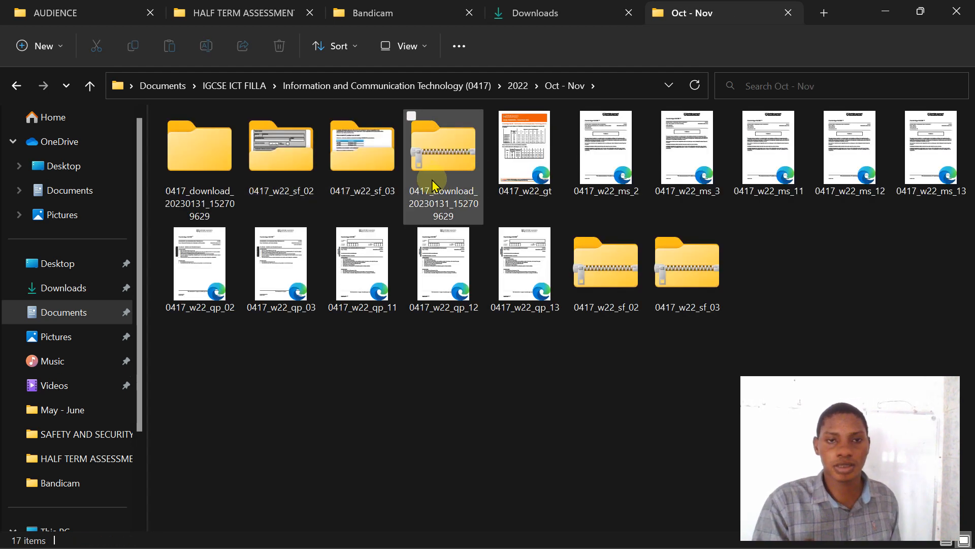
left_click(362, 147)
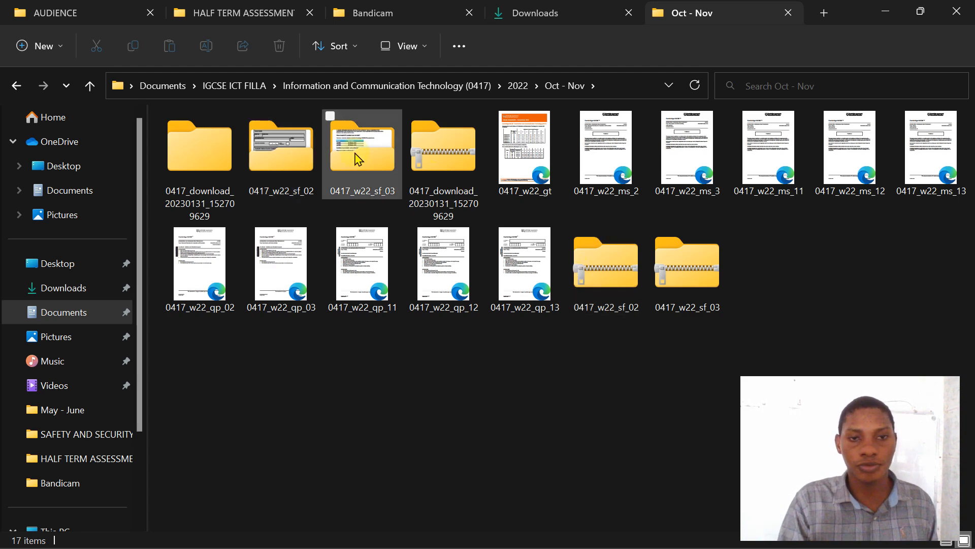
double_click(362, 147)
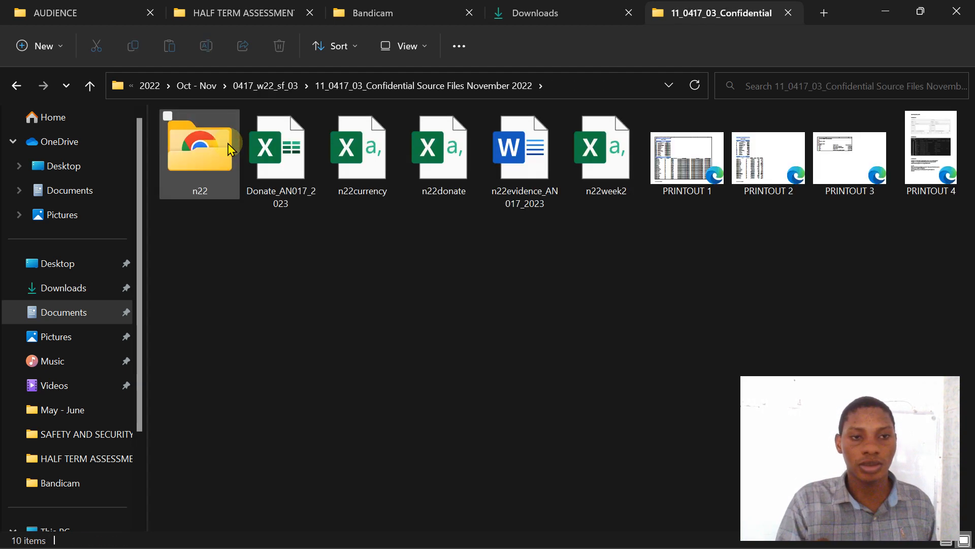
double_click(199, 149)
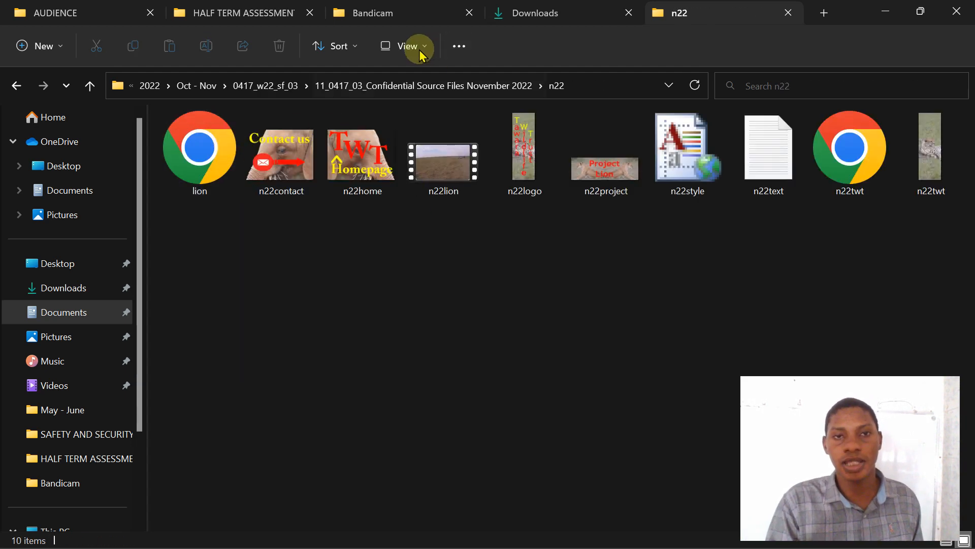
Step: Switch the n22 folder to the Details layout
left_click(408, 45)
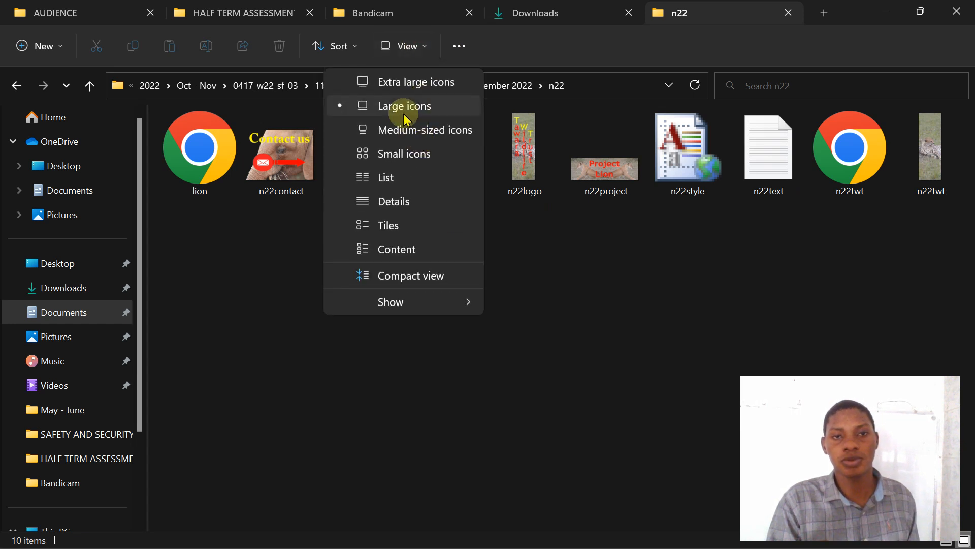
left_click(393, 201)
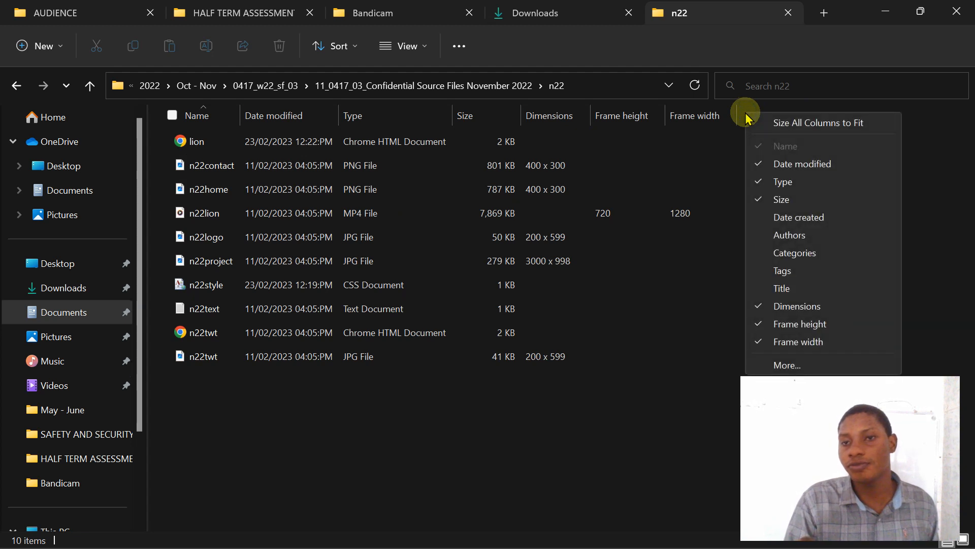
mouse_move(790, 122)
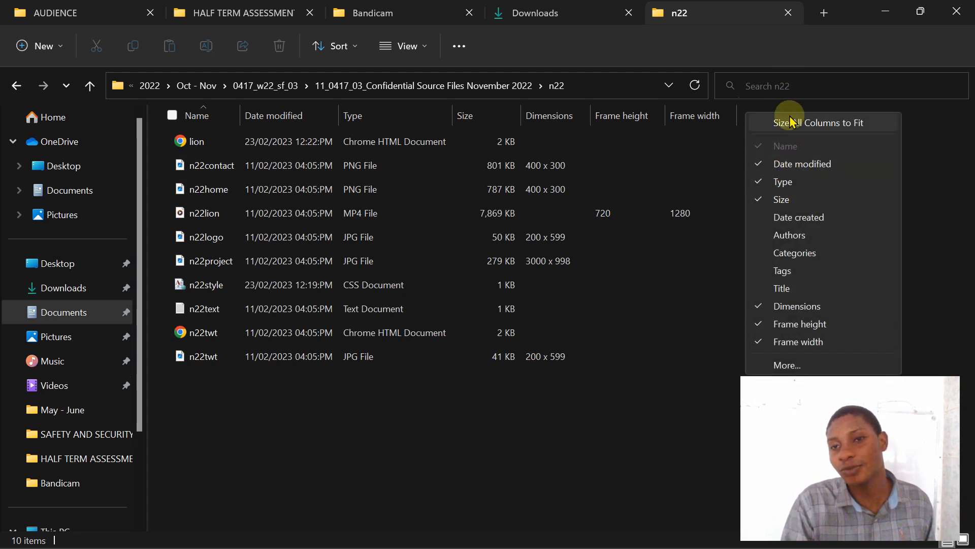
mouse_move(782, 181)
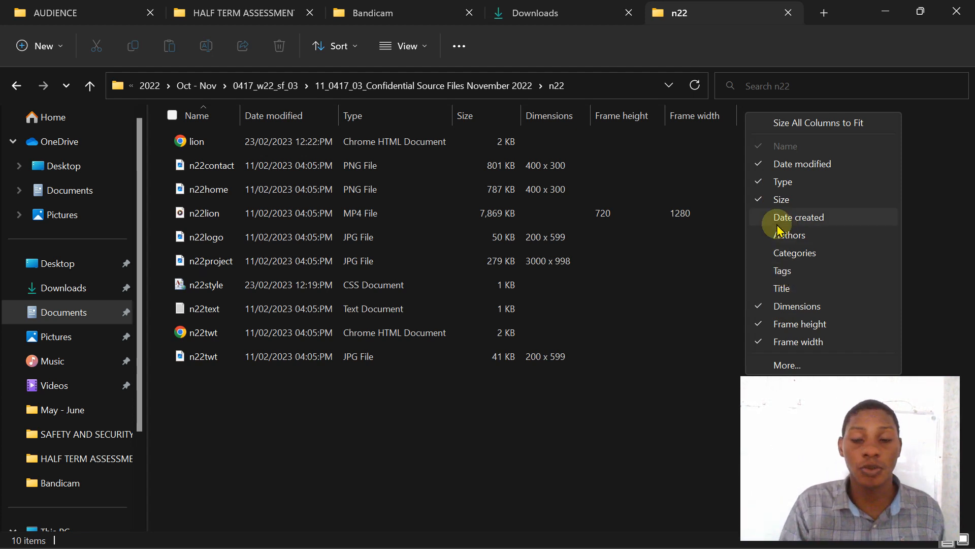
mouse_move(794, 261)
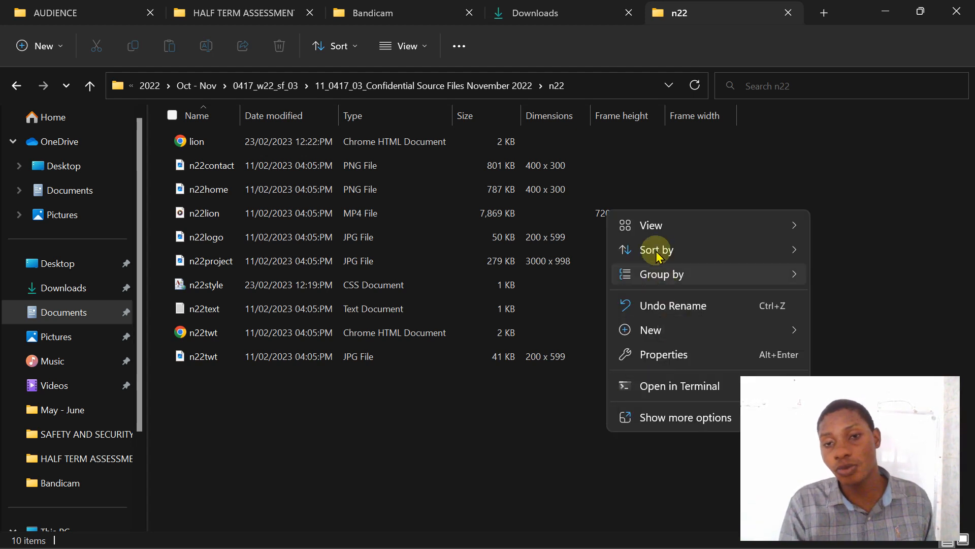
Step: Dismiss the folder options and tick Title in the column header's list
left_click(655, 249)
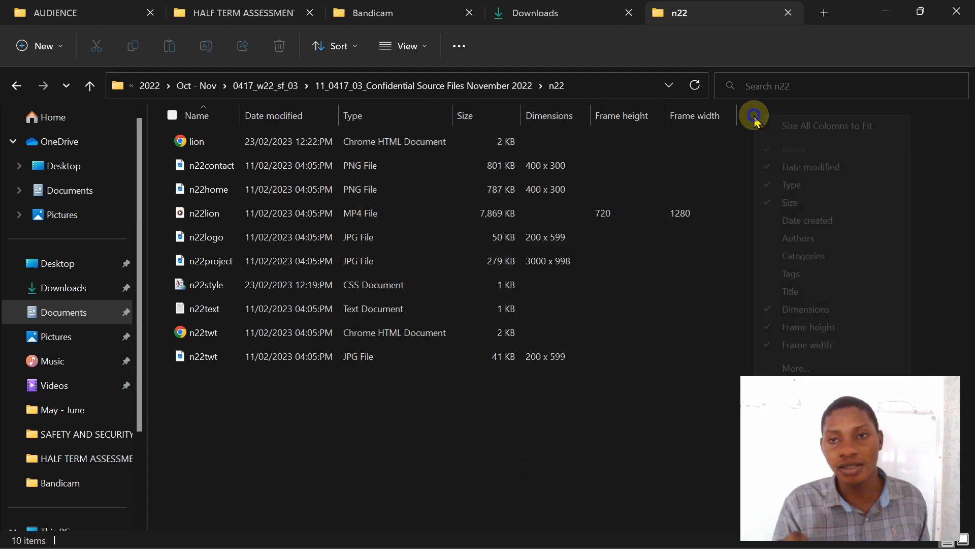
mouse_move(804, 309)
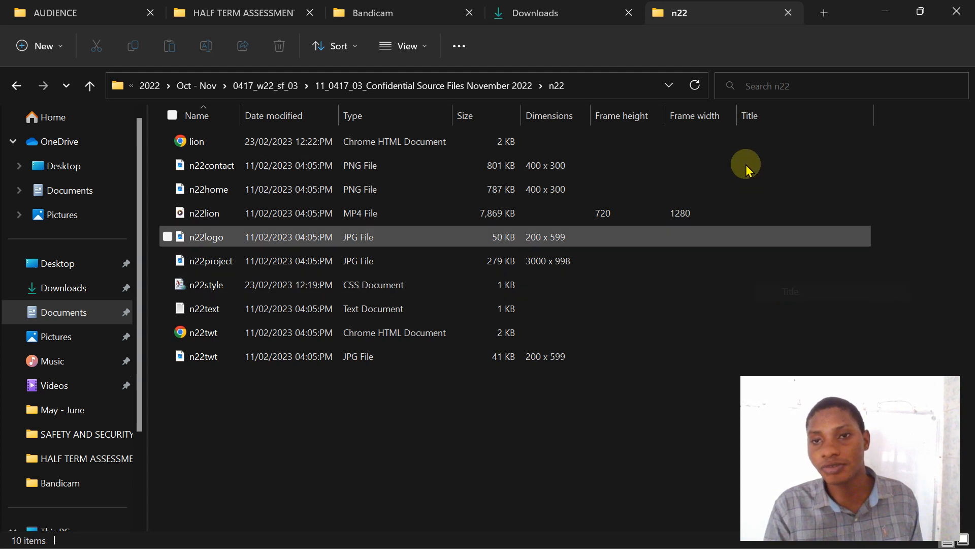
right_click(749, 116)
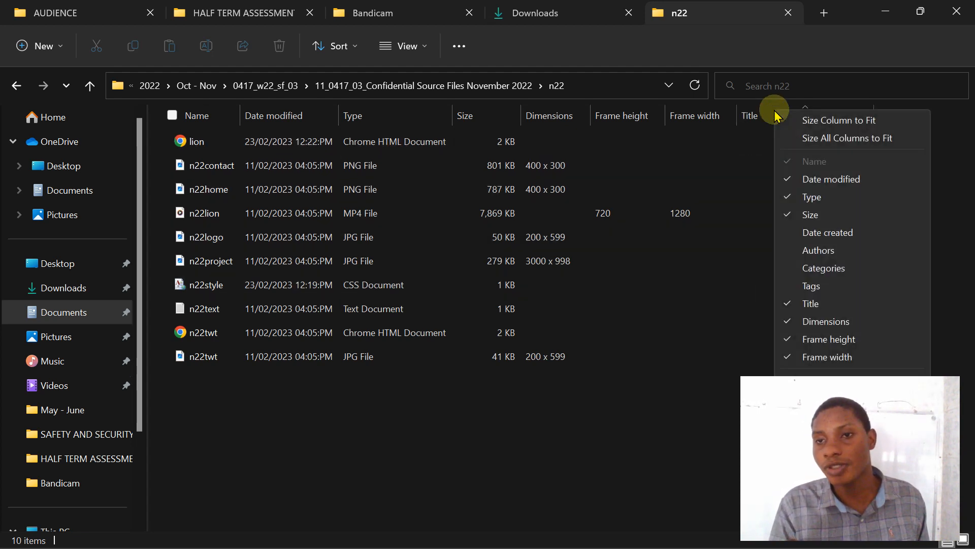
left_click(811, 304)
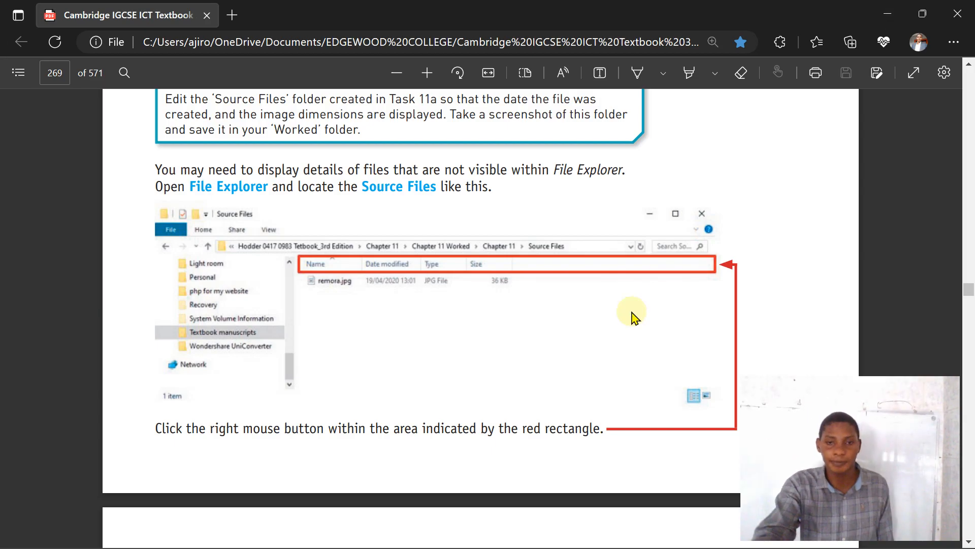
Step: Scroll past the Source Files screenshot to the Snipping Tool instructions and Advice boxes
scroll("down", 3)
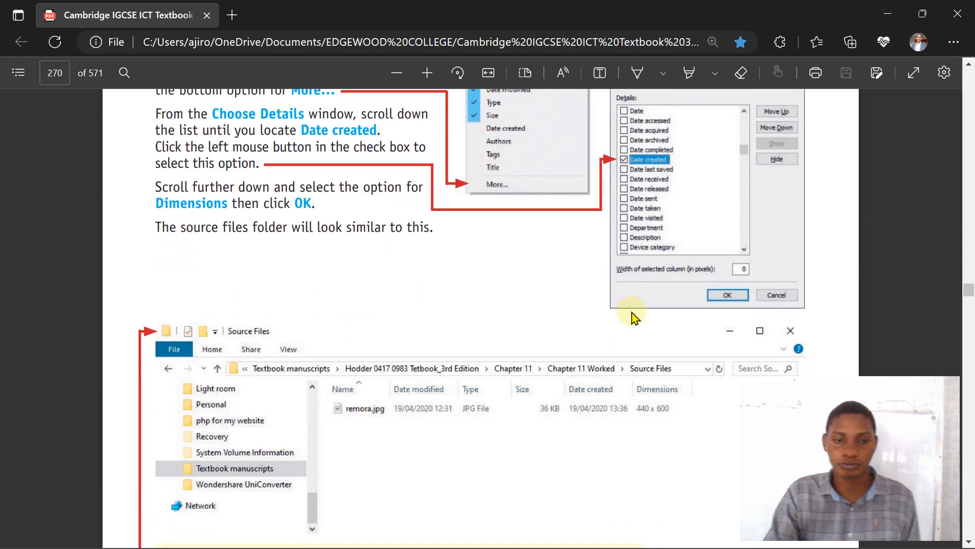
scroll("down", 3)
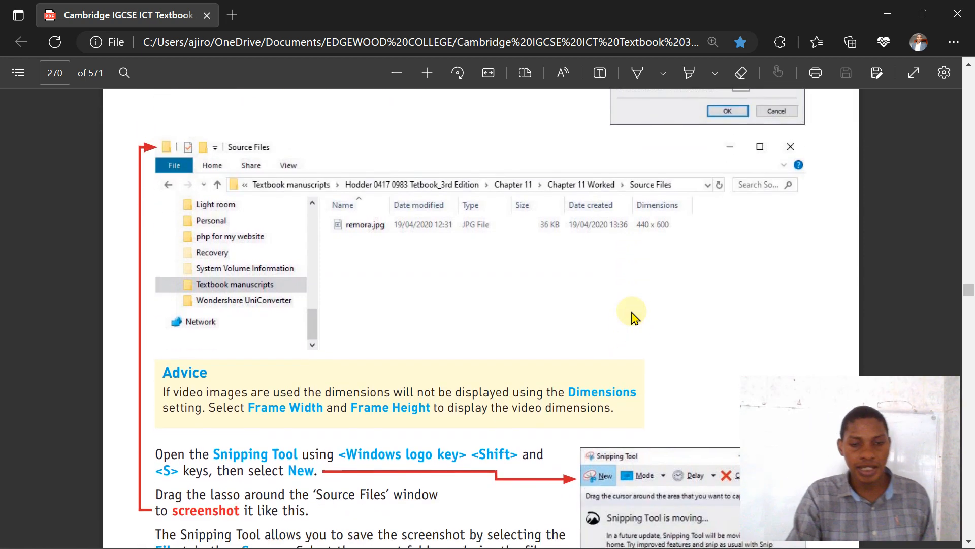
scroll("down", 3)
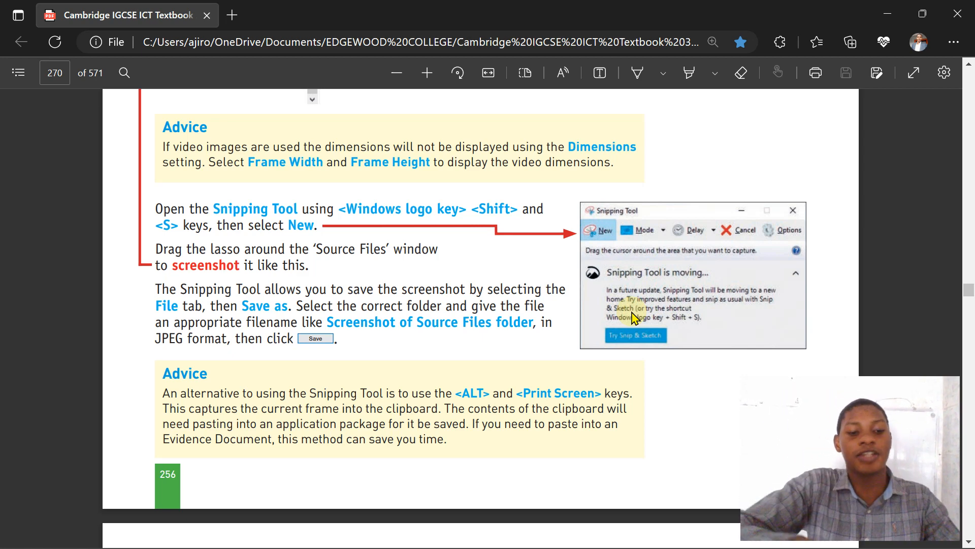
Step: Try and cancel the Win+Shift+S snip bar, then reach 'Save, export and print files'
key("win+shift+s")
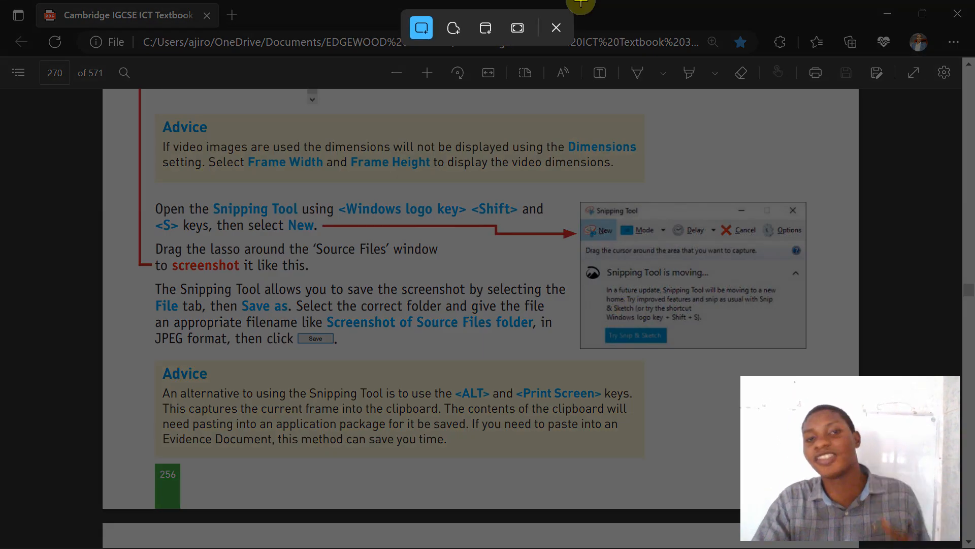
left_click(555, 28)
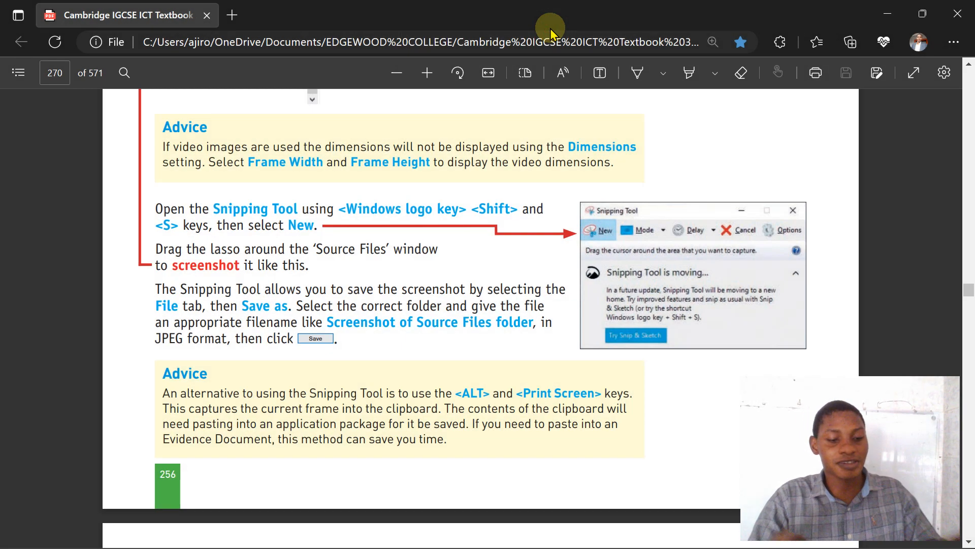
type("sn")
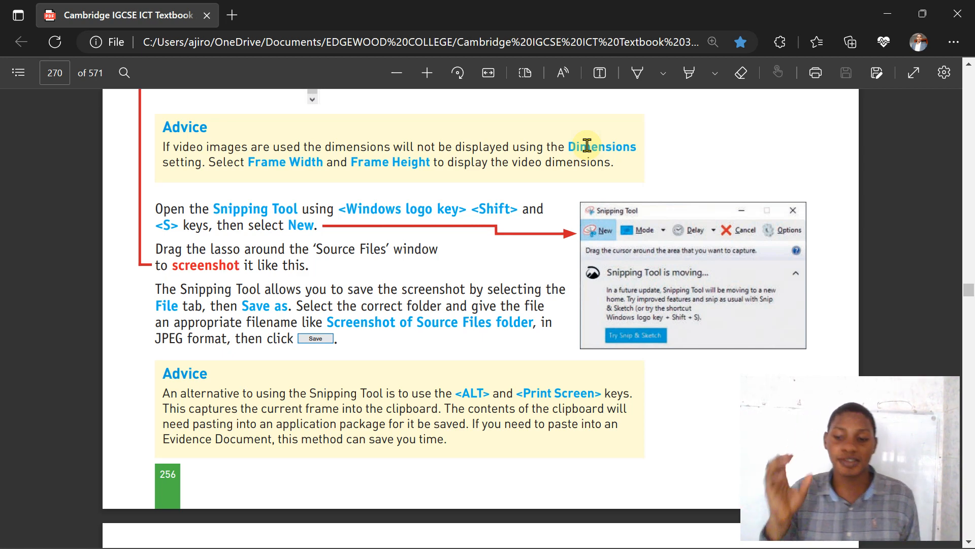
scroll("down", 3)
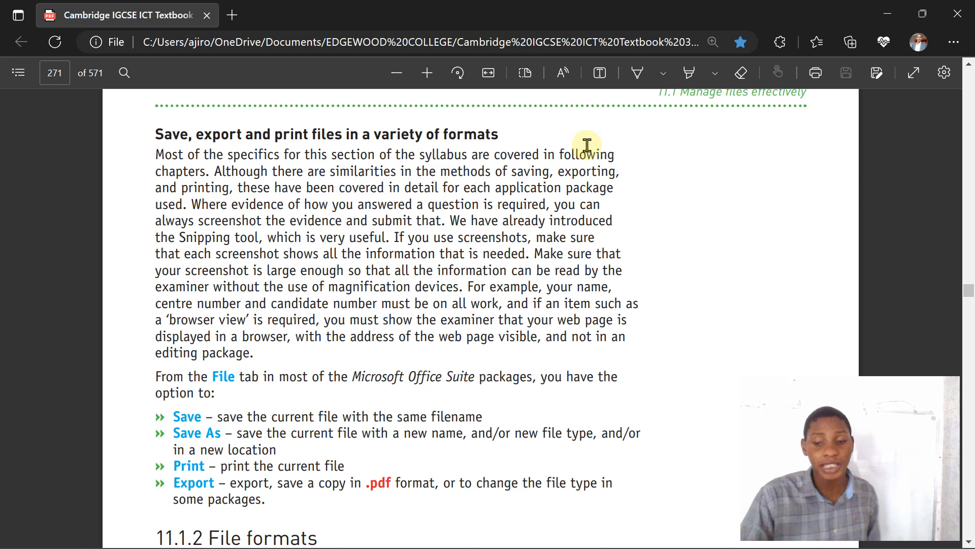
Step: Scroll page 271 down to the 11.1.2 File formats generic file formats list
scroll("down", 3)
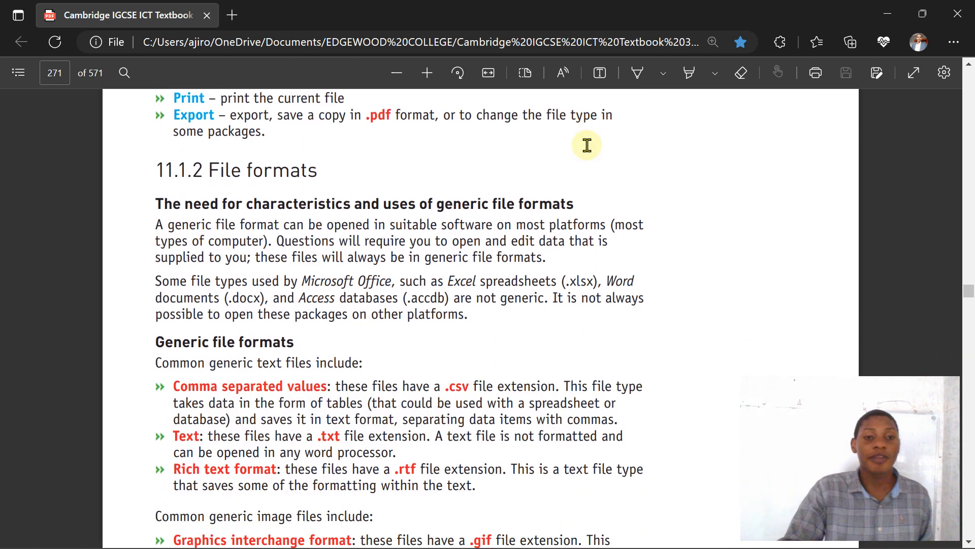
scroll("down", 3)
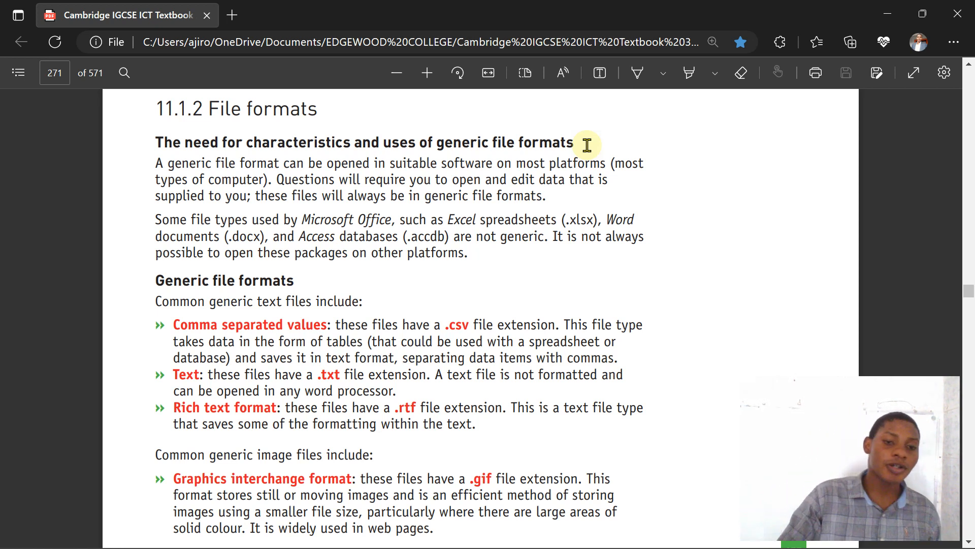
Step: Scroll past the end of page 257 to the .jpg and .pdf format entries
scroll("down", 3)
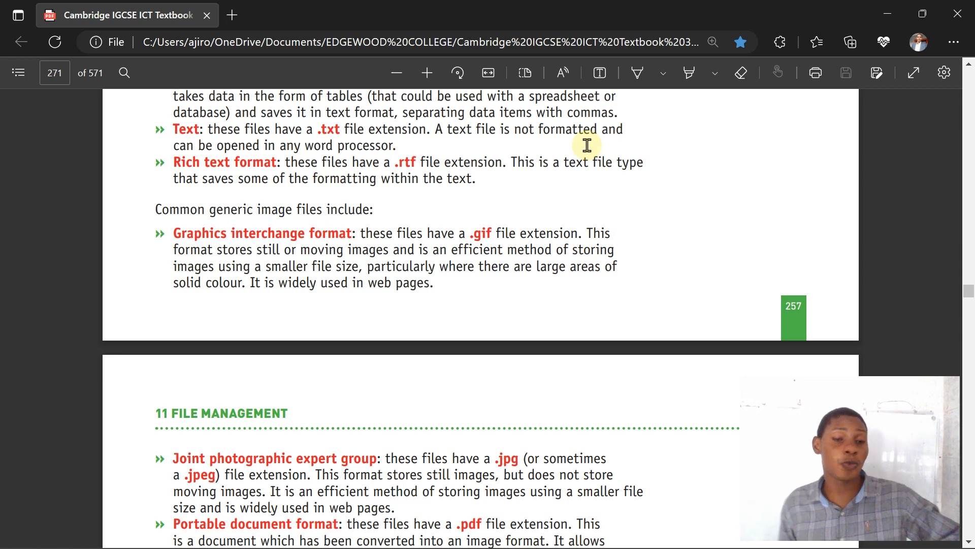
Step: Scroll to page 272's PNG, MP4 and MP3 generic file format entries
scroll("down", 3)
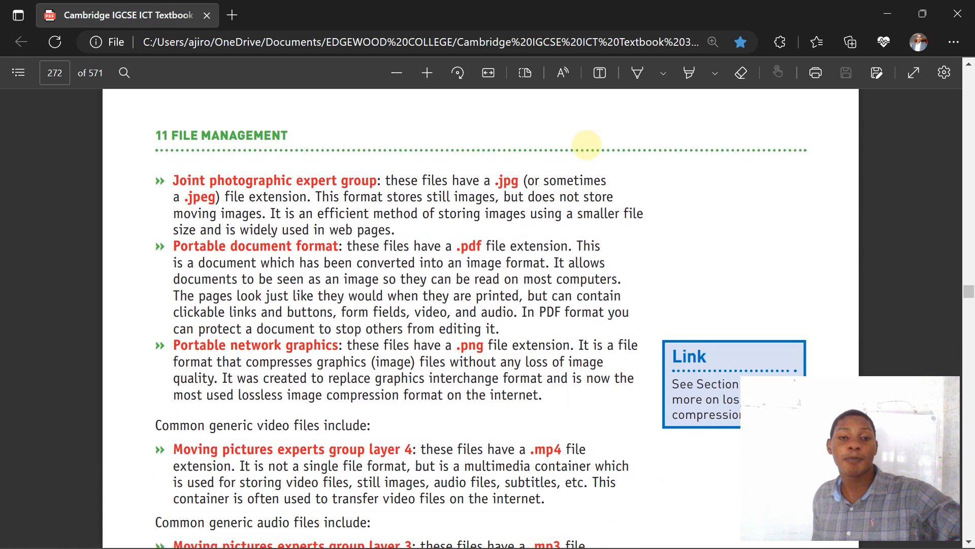
scroll("down", 3)
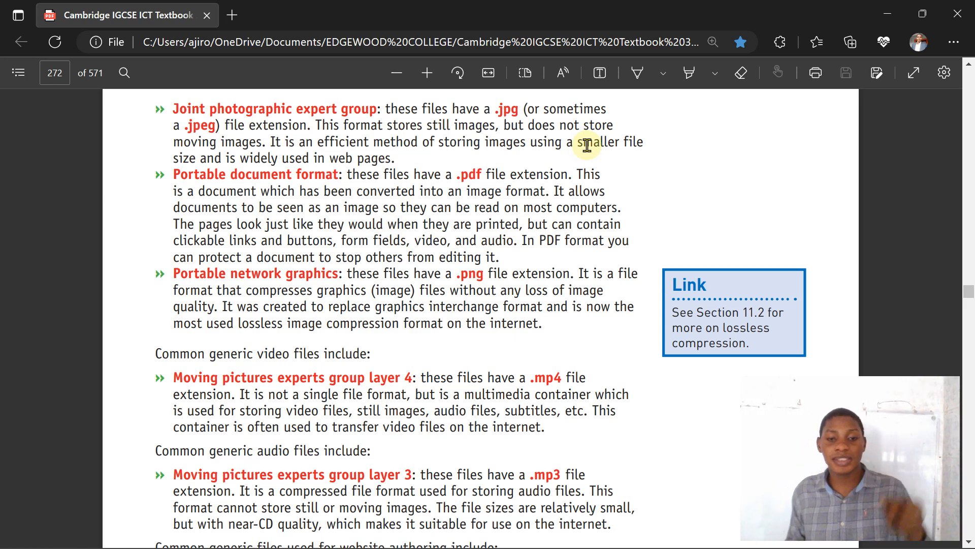
Step: Scroll page 272 down to the .css, .htm, .rar and .zip entries
scroll("down", 3)
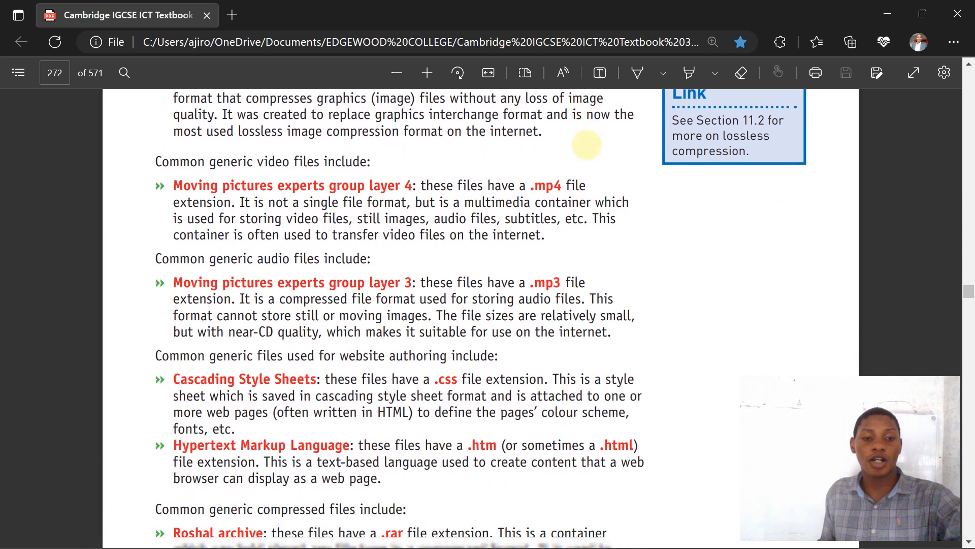
scroll("down", 3)
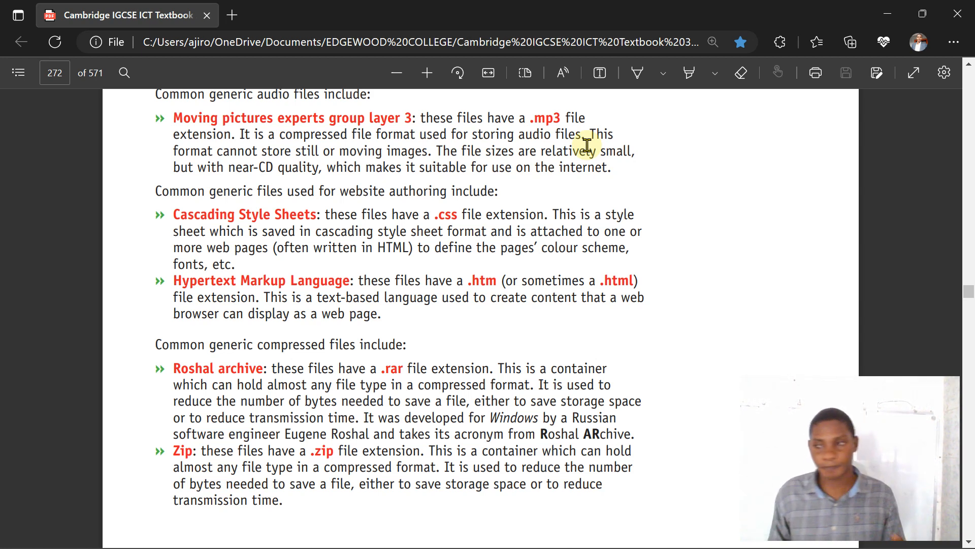
Step: Scroll through section 11.2 on pages 273–274 to Chapter 12 Images on page 275
scroll("down", 3)
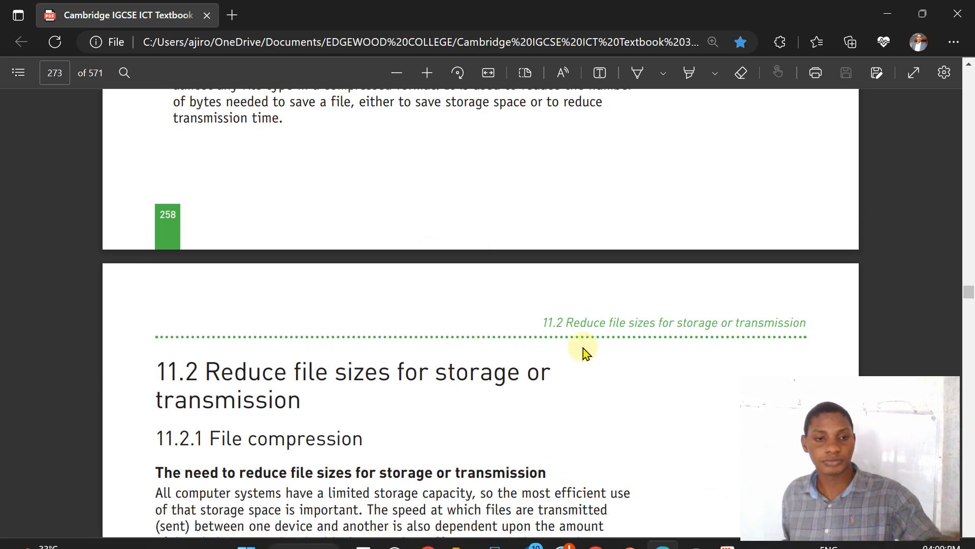
scroll("down", 3)
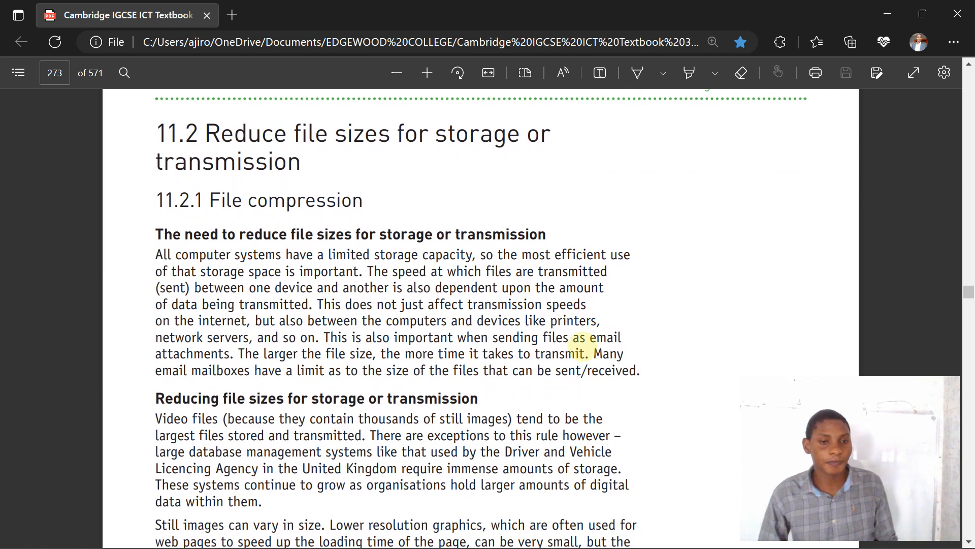
scroll("down", 3)
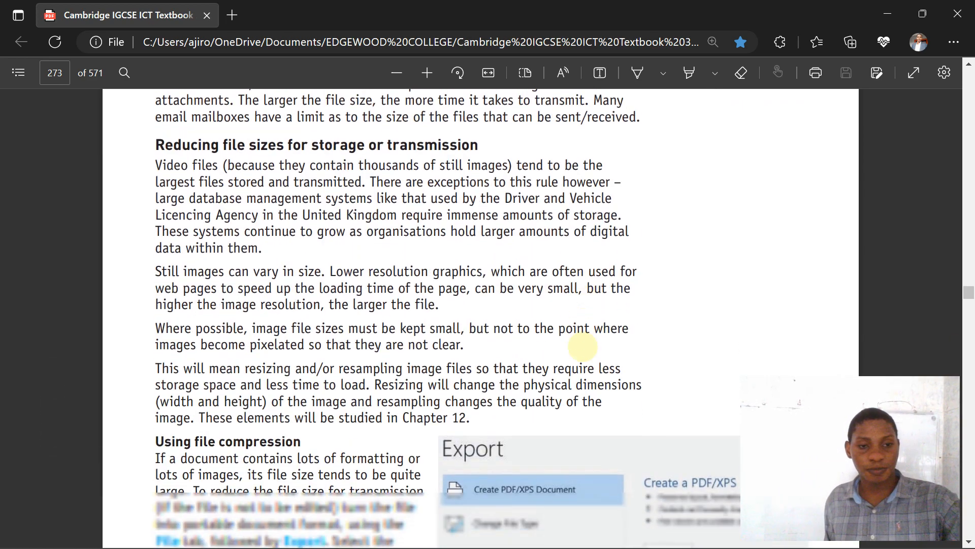
scroll("down", 3)
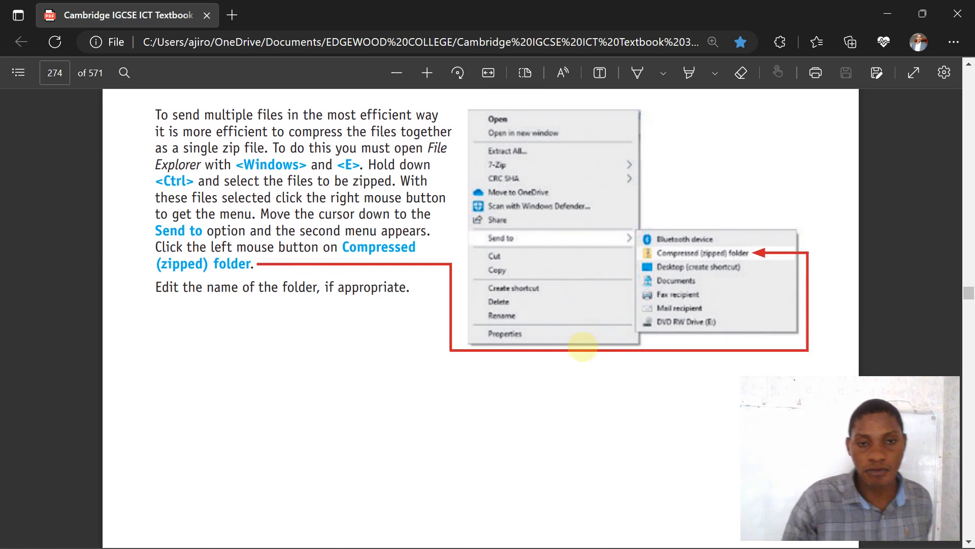
scroll("down", 3)
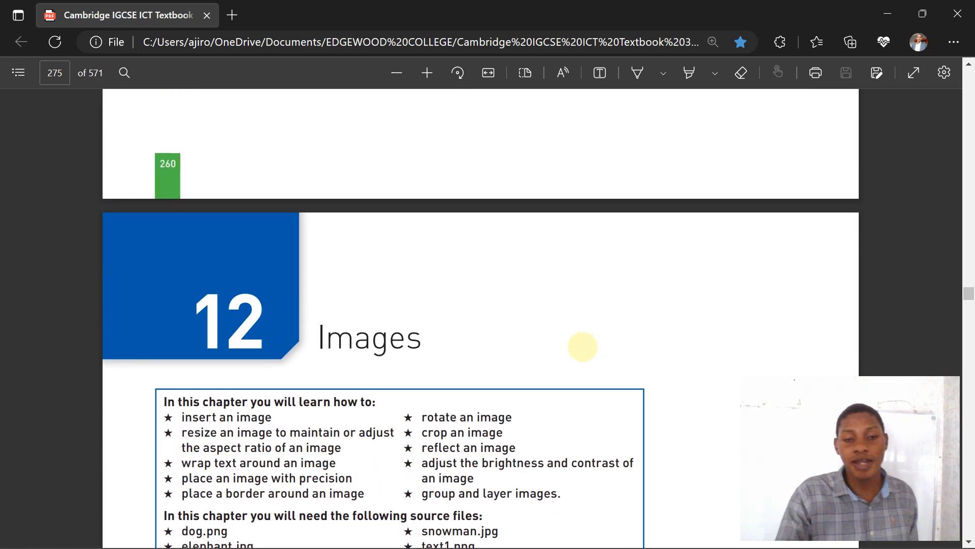